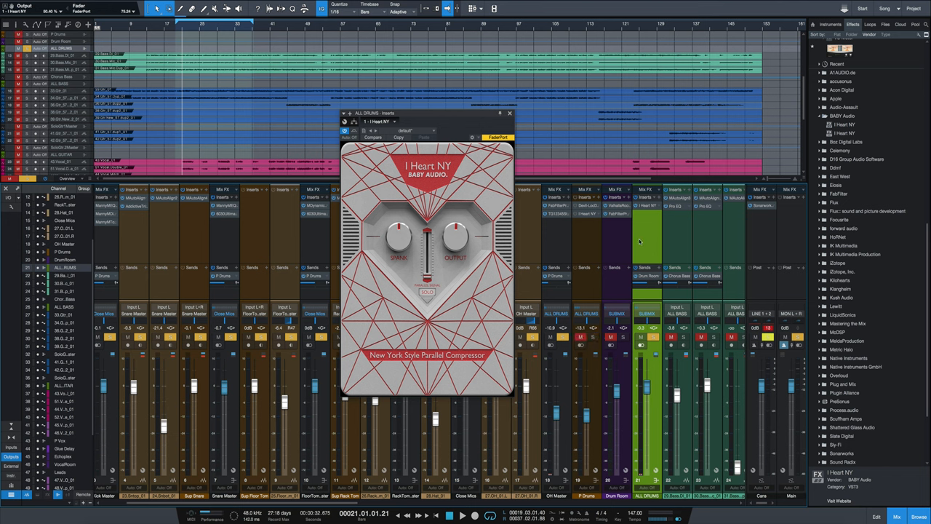
mouse_move(652, 246)
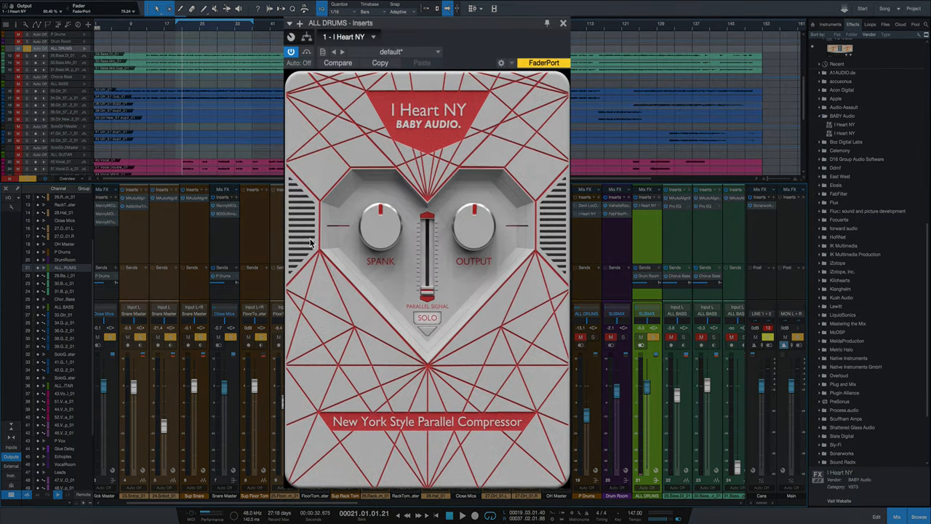
mouse_move(299, 244)
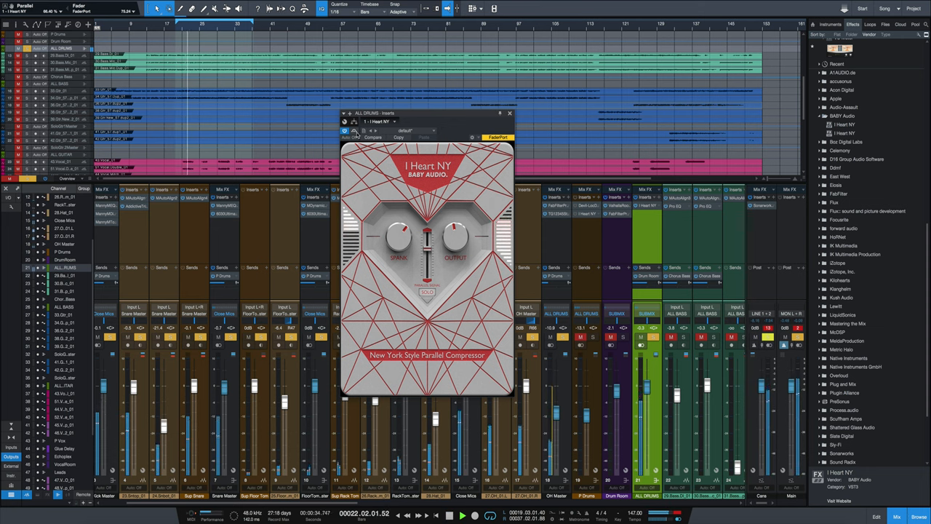
Switch I Heart NY off on the ALL DRUMS bus to hear the drums dry
click(354, 131)
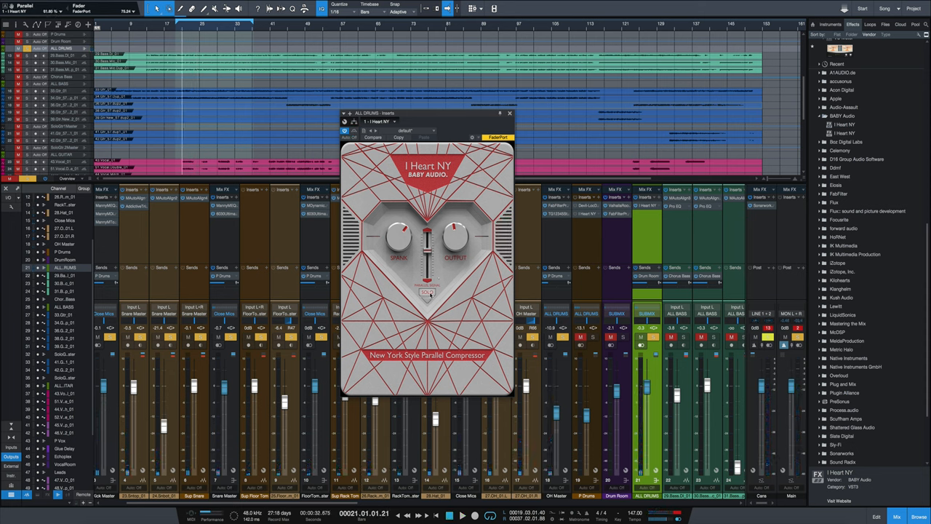
click(428, 292)
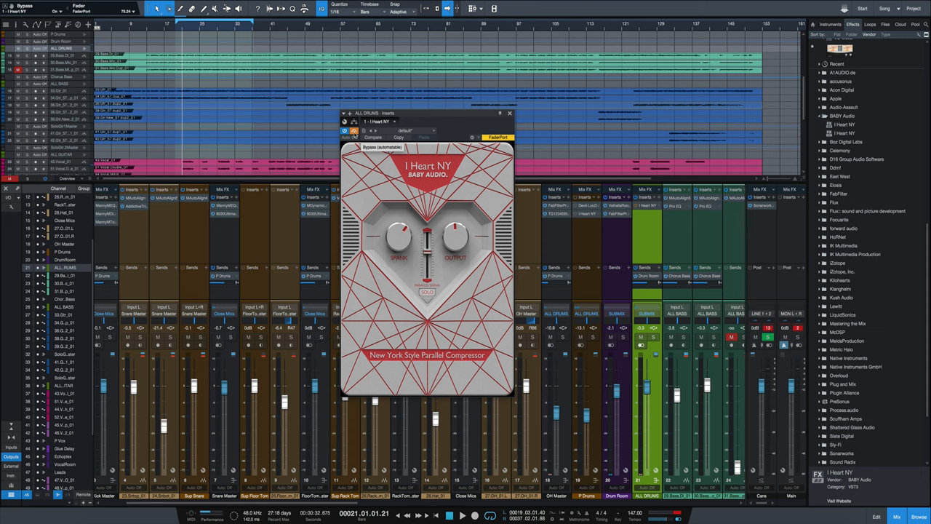
Toggle I Heart NY back on for an A/B on ALL DRUMS, then dismiss its window
click(333, 130)
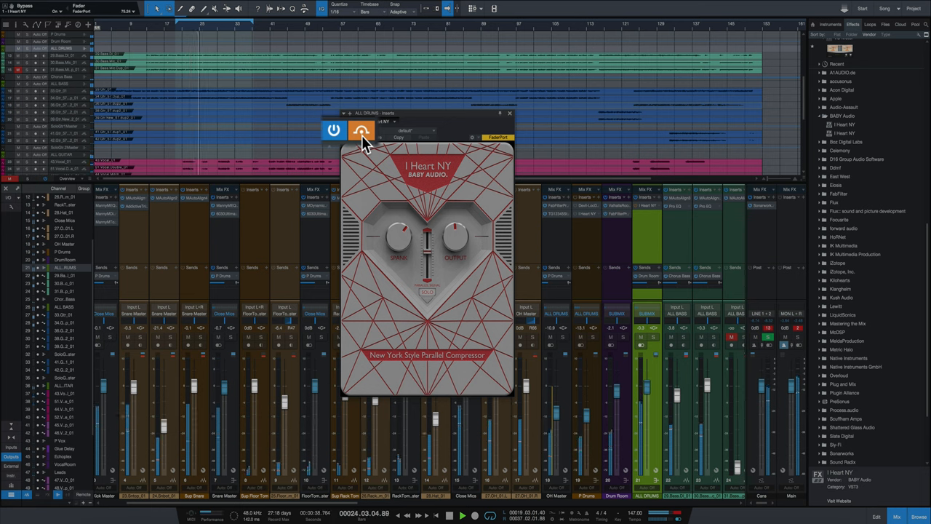
click(361, 131)
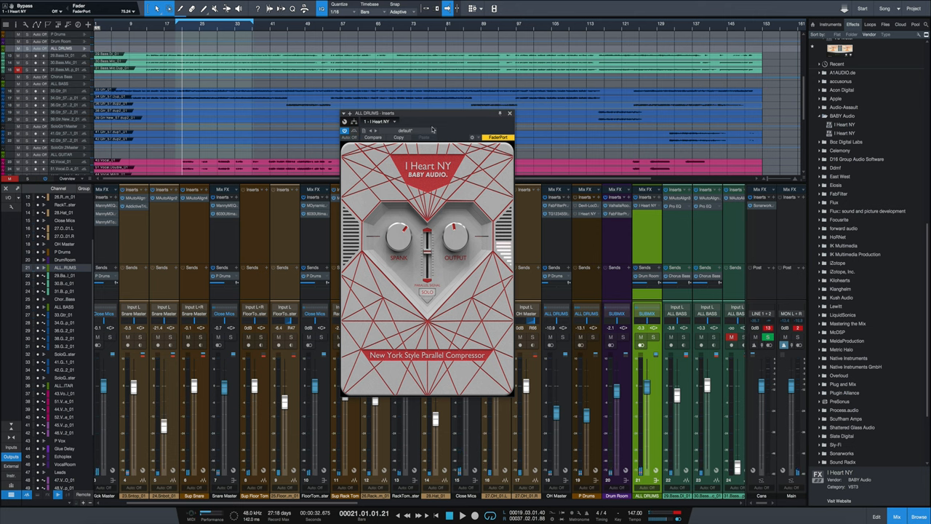
click(510, 114)
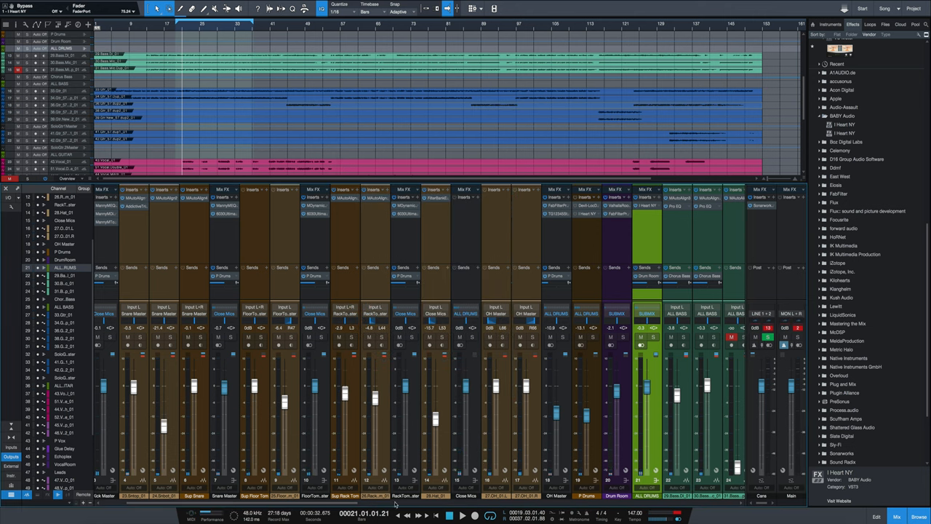
Scroll the mixer right toward the ALL BASS channel and its I Heart NY insert
scroll(right, 3)
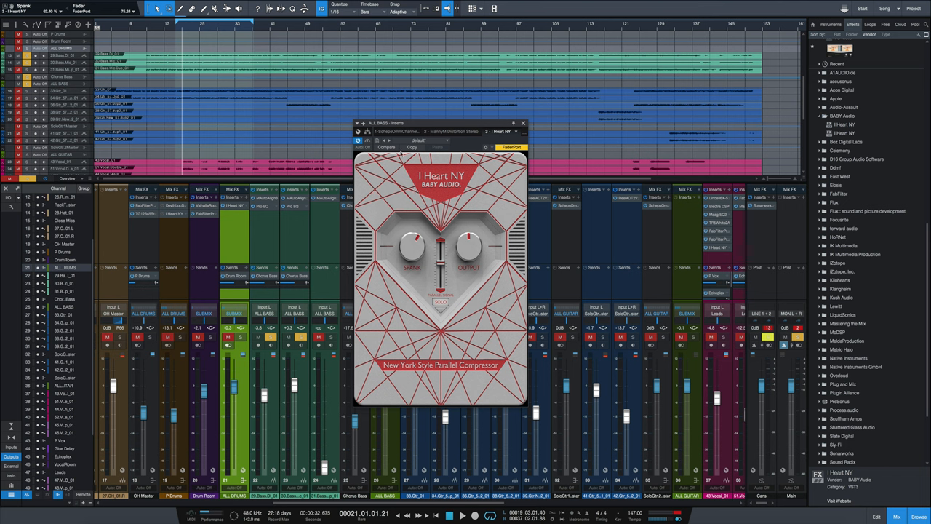
A/B the I Heart NY on ALL BASS via its power button, then dismiss the window
click(366, 141)
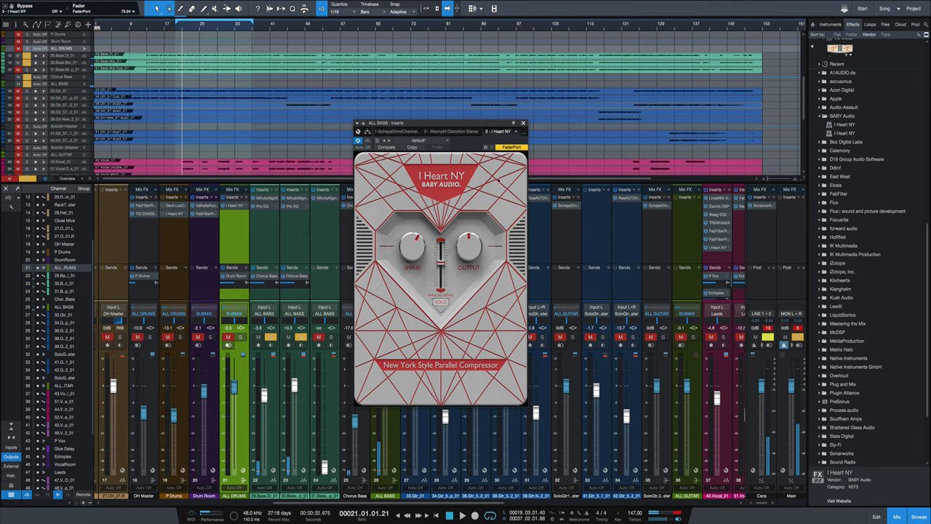
click(524, 122)
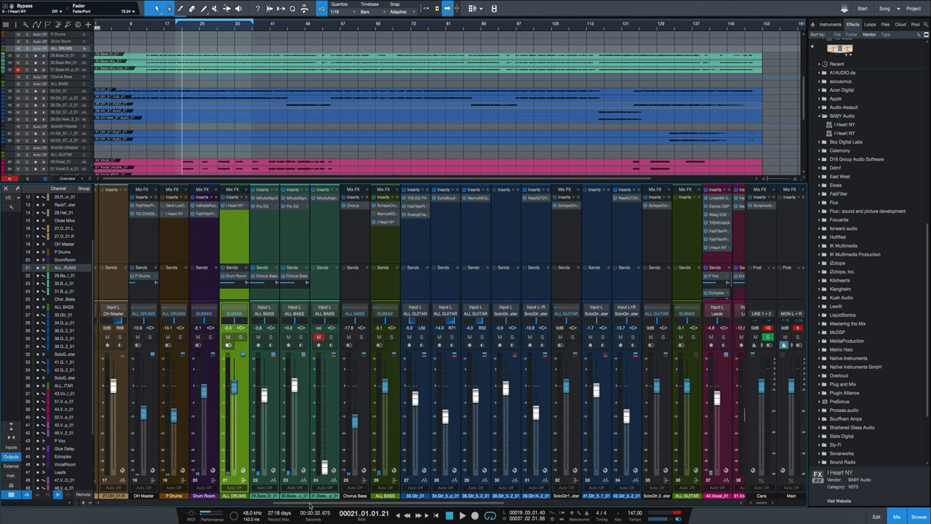